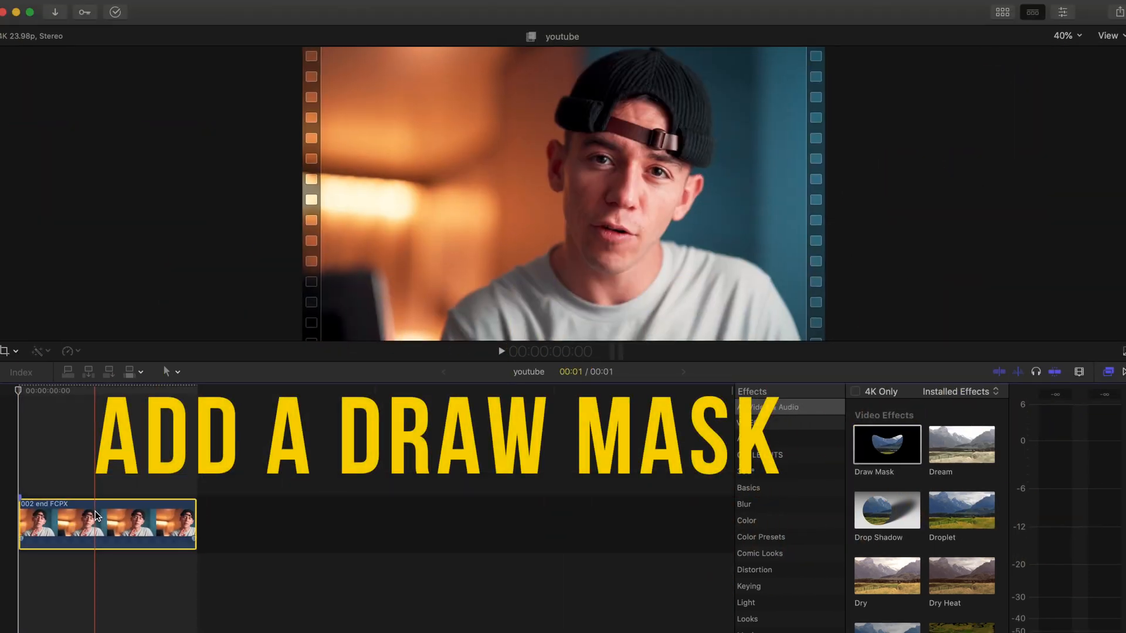
# - Apply a Draw Mask and trace points around the presenter's head and shoulders
pyautogui.click(1062, 11)
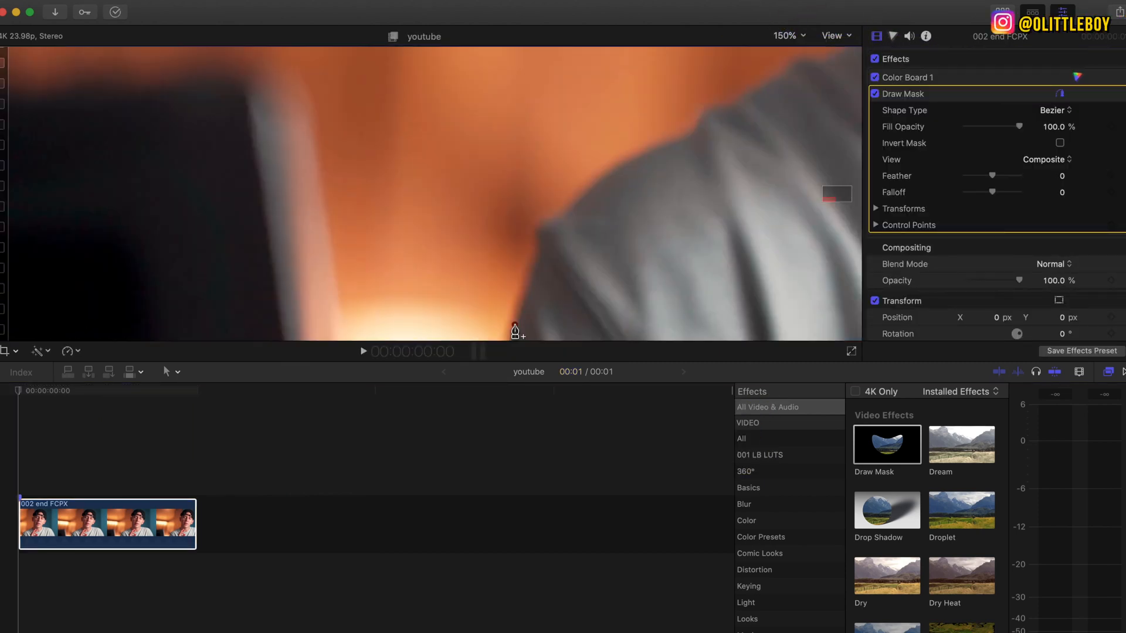
pyautogui.click(483, 166)
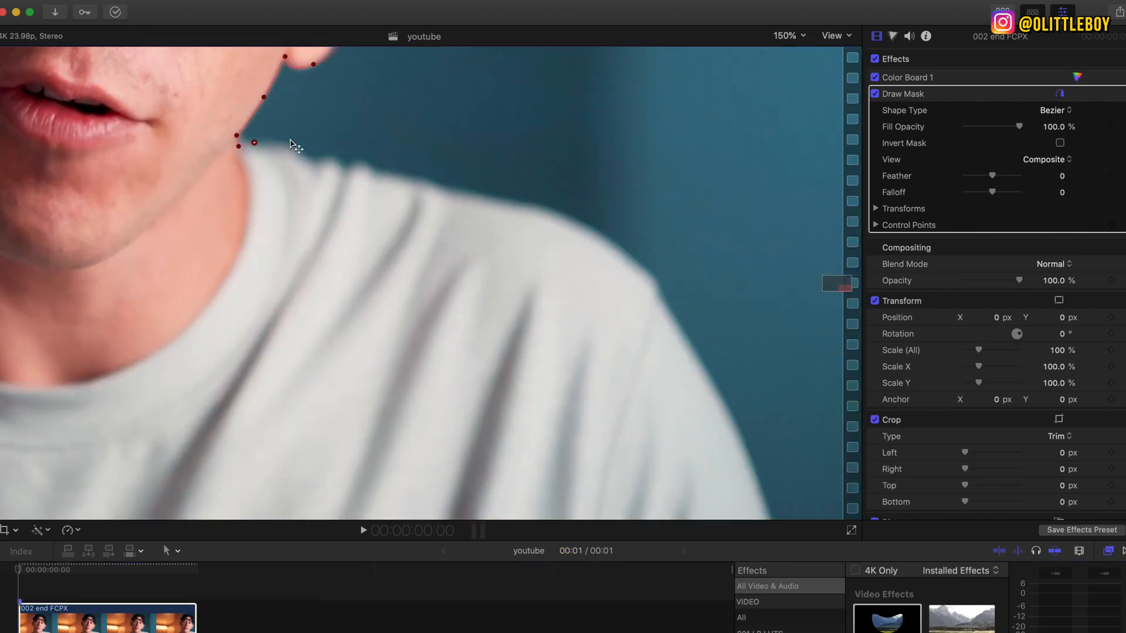
pyautogui.click(788, 35)
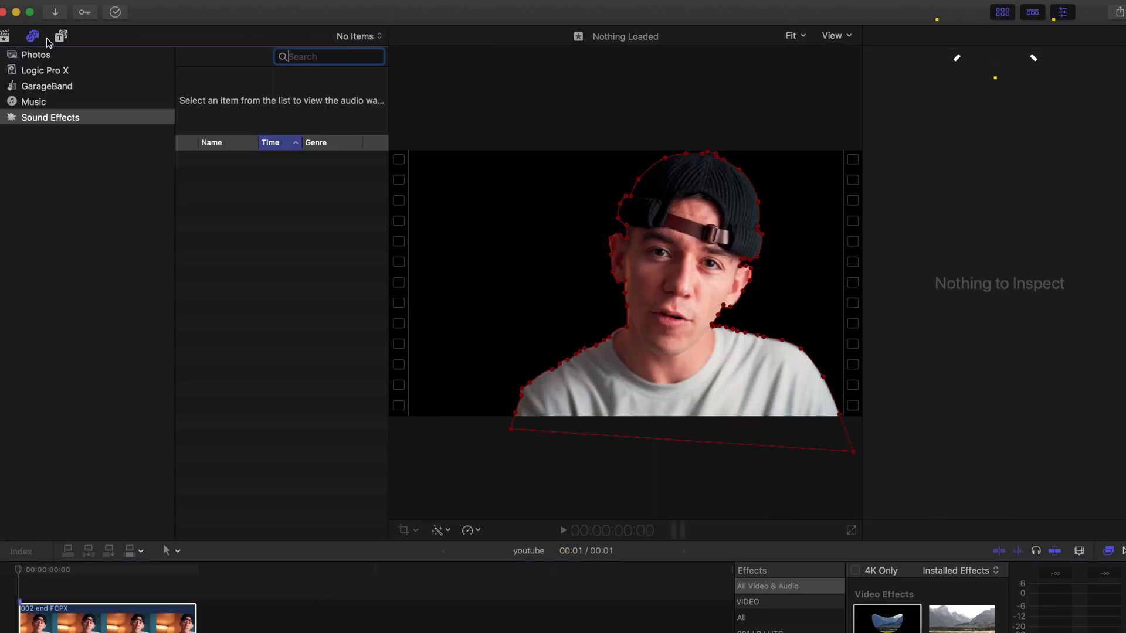
# - Add a Custom solid generator under the clip and colour it red
pyautogui.click(59, 35)
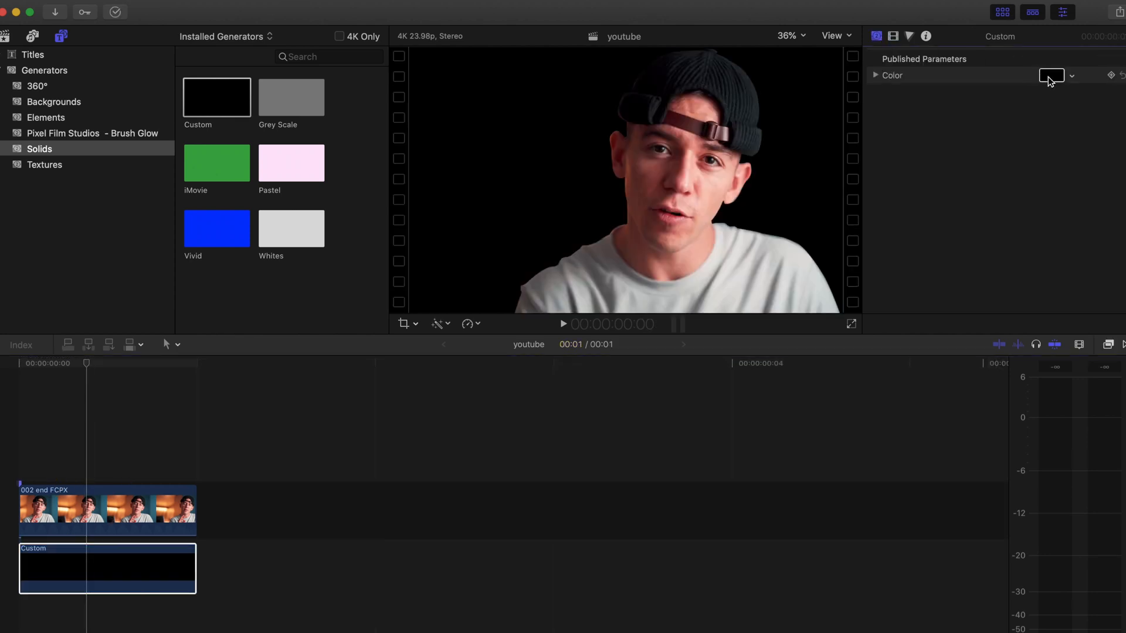
pyautogui.click(1051, 75)
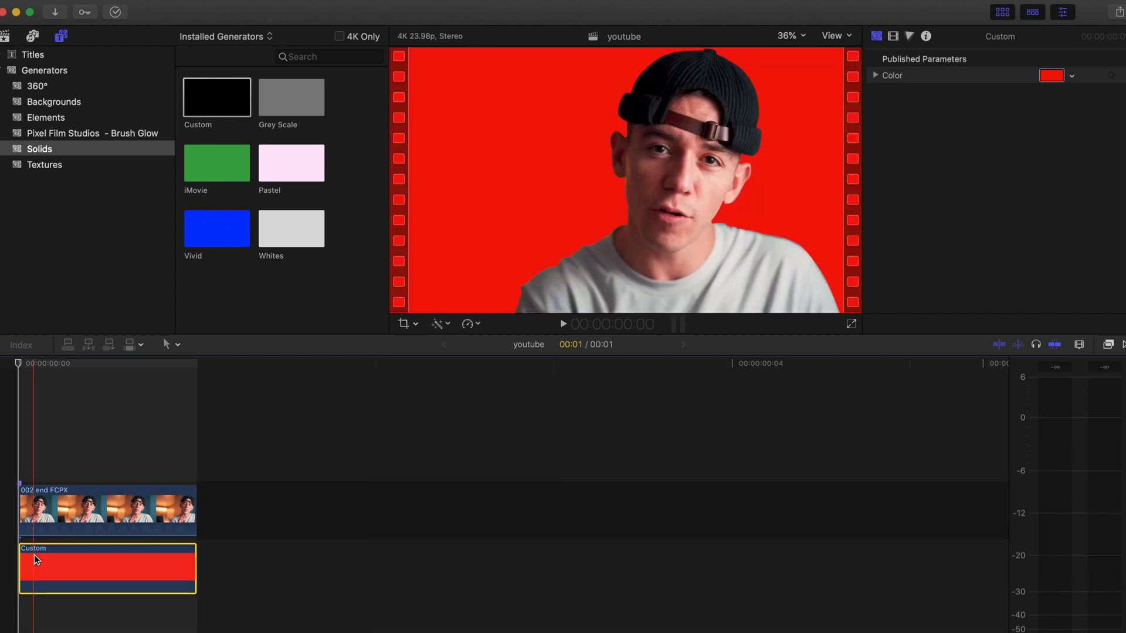
pyautogui.click(108, 511)
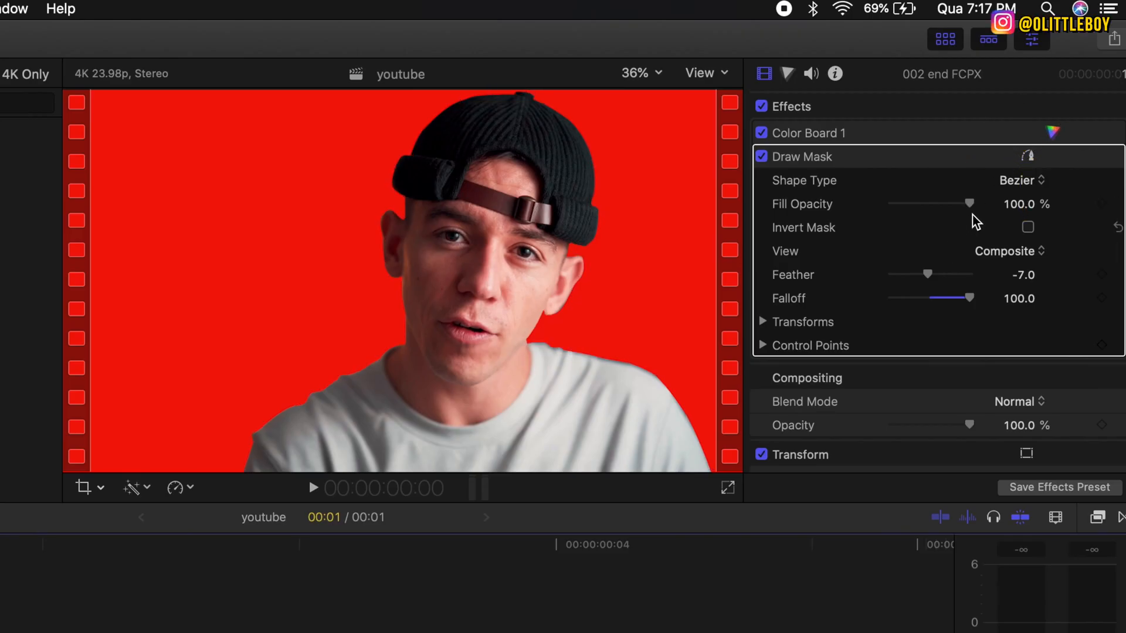
# - Soften the Draw Mask Feather to around 44 so the edge blends into red
pyautogui.moveTo(926, 274); pyautogui.dragTo(941, 274)
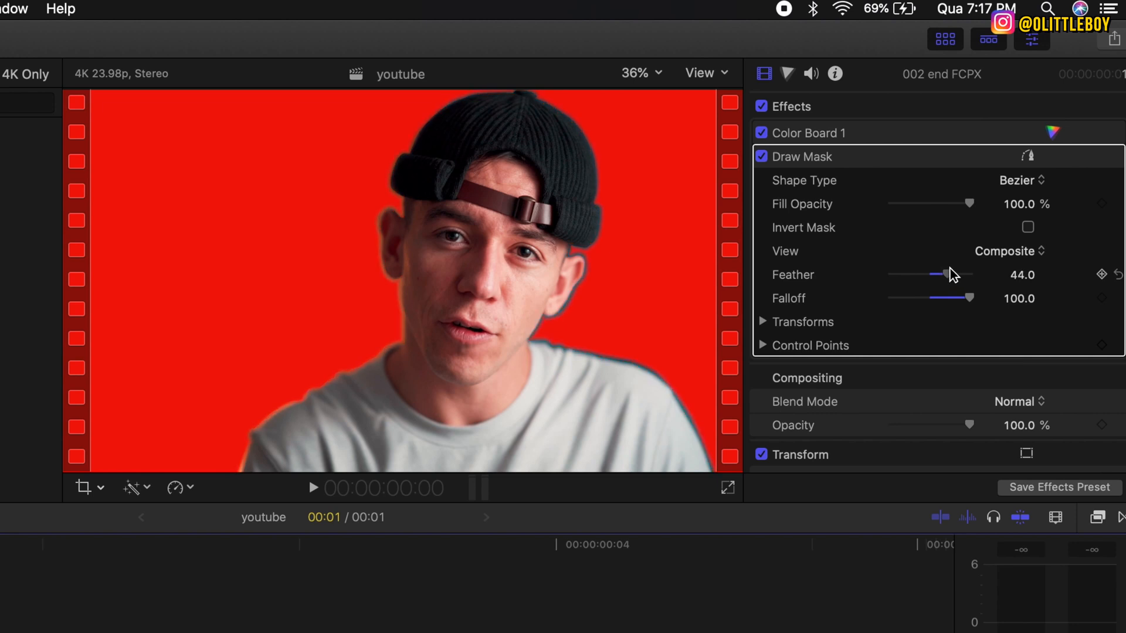
pyautogui.moveTo(955, 274); pyautogui.dragTo(930, 274)
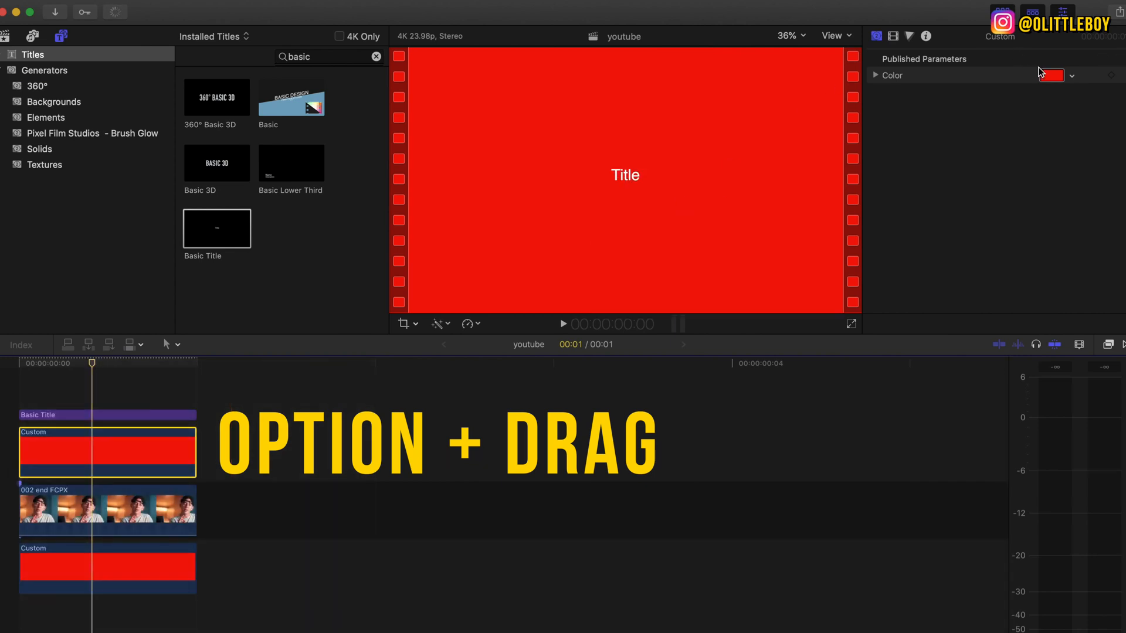
# - Colour the copied solid yellow and start cropping it into blocks
pyautogui.click(455, 448)
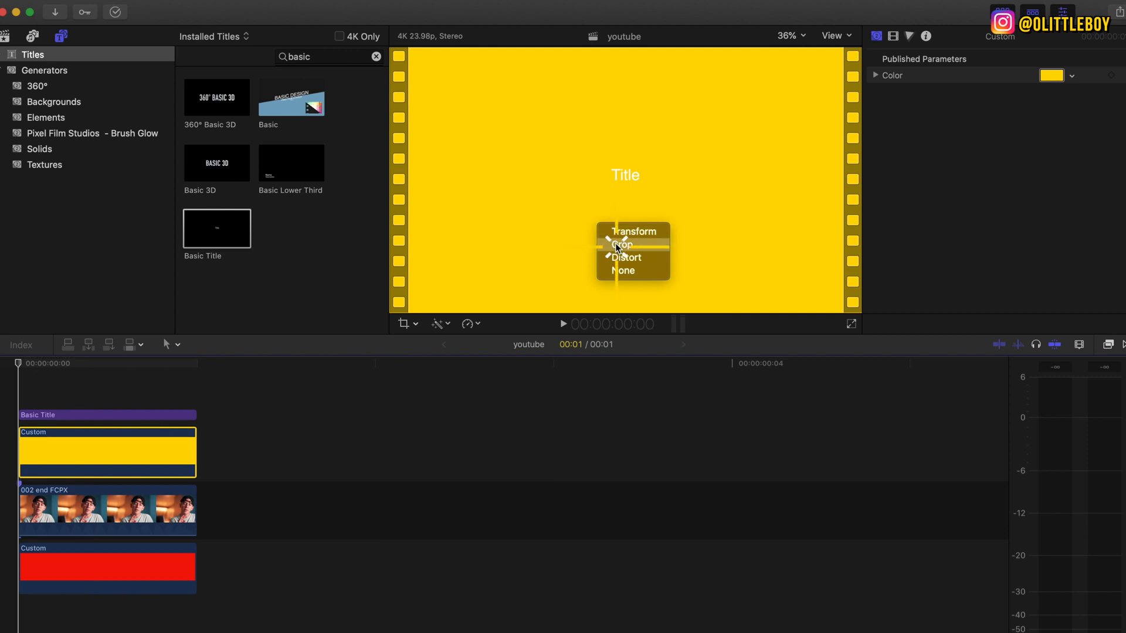
pyautogui.click(622, 244)
pyautogui.write('BETTER')
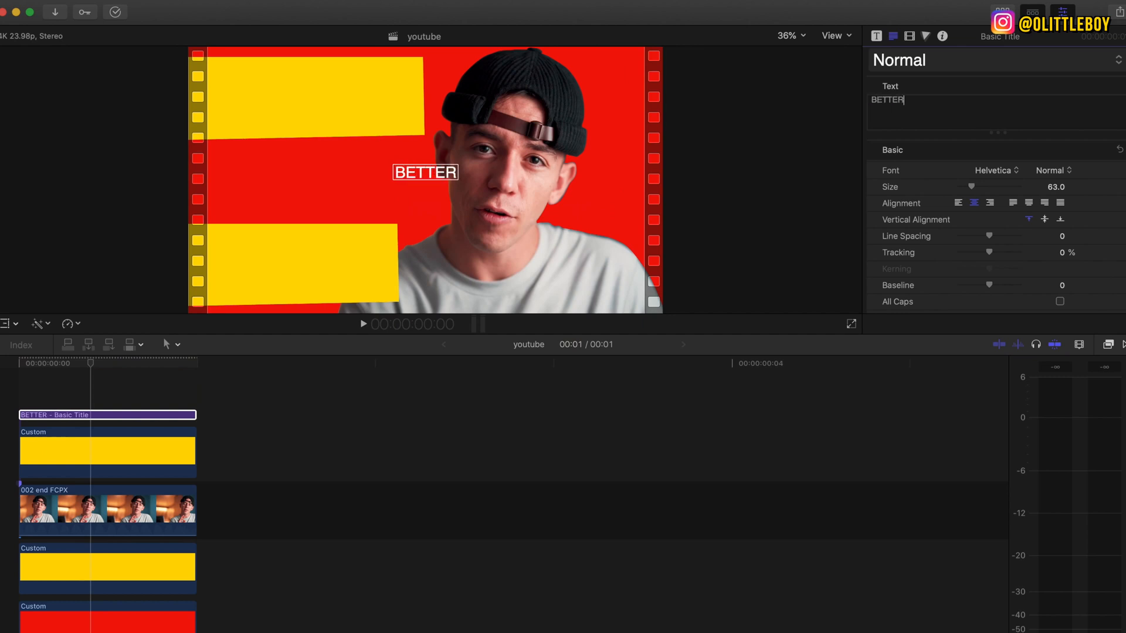
# - Set the title text to BETTER in Bebas Neue and enlarge it over the yellow bar
pyautogui.click(993, 170)
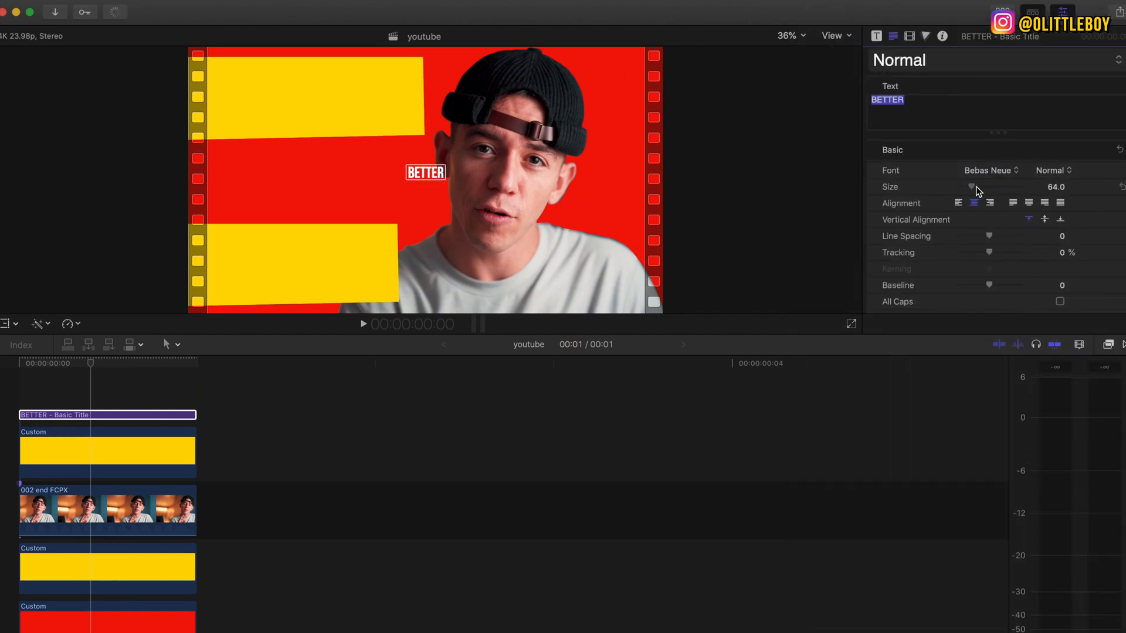
pyautogui.click(1051, 277)
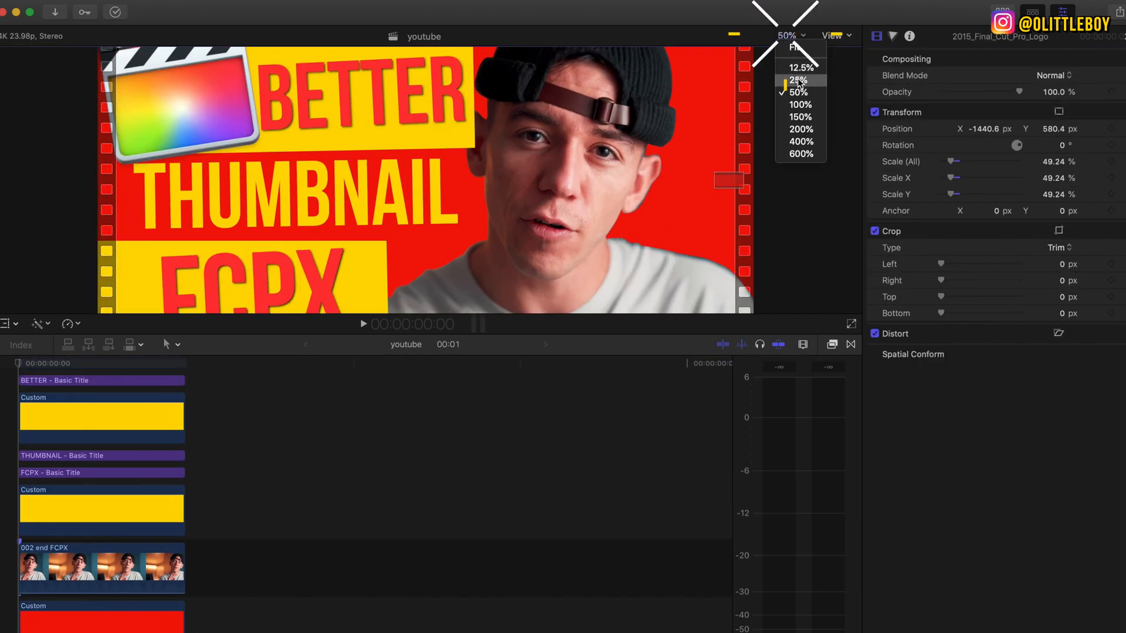
# - View the thumbnail at 25% zoom and bring up options for the logo clip
pyautogui.click(796, 80)
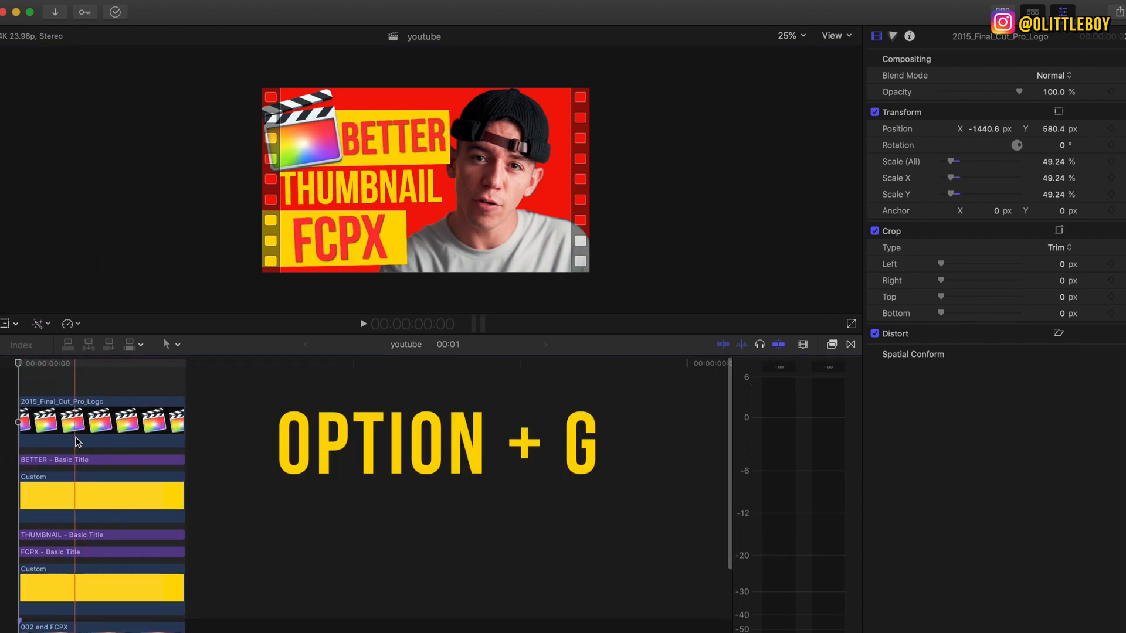
pyautogui.rightClick(58, 427)
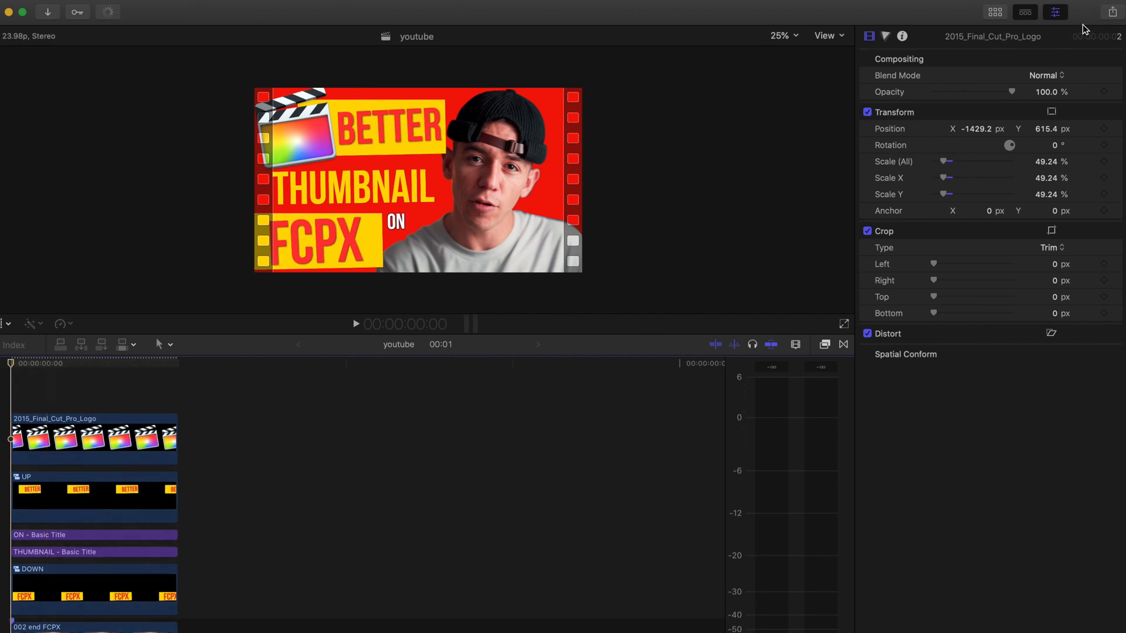
# - Add Save Current Frame as a destination exporting TIFF files
pyautogui.click(1105, 12)
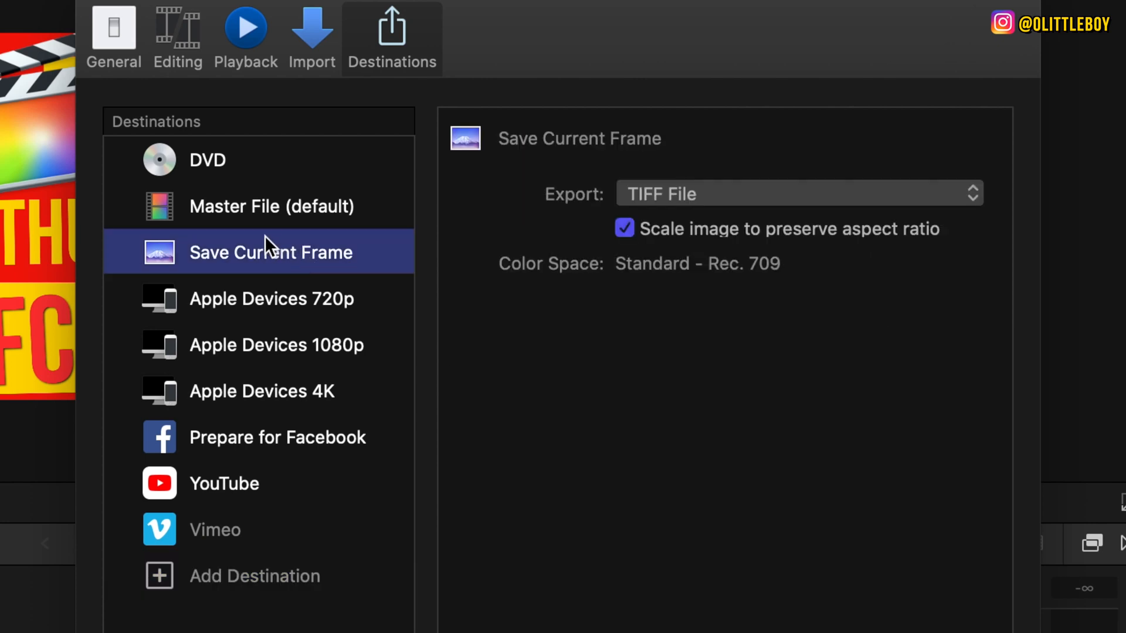
pyautogui.moveTo(891, 202)
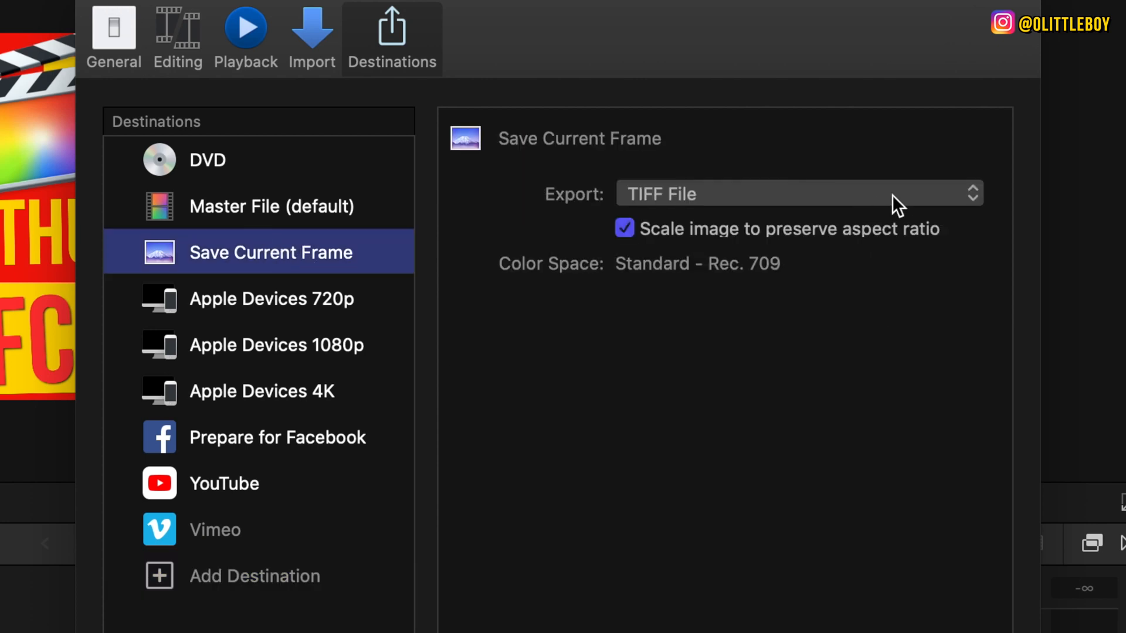
pyautogui.click(797, 193)
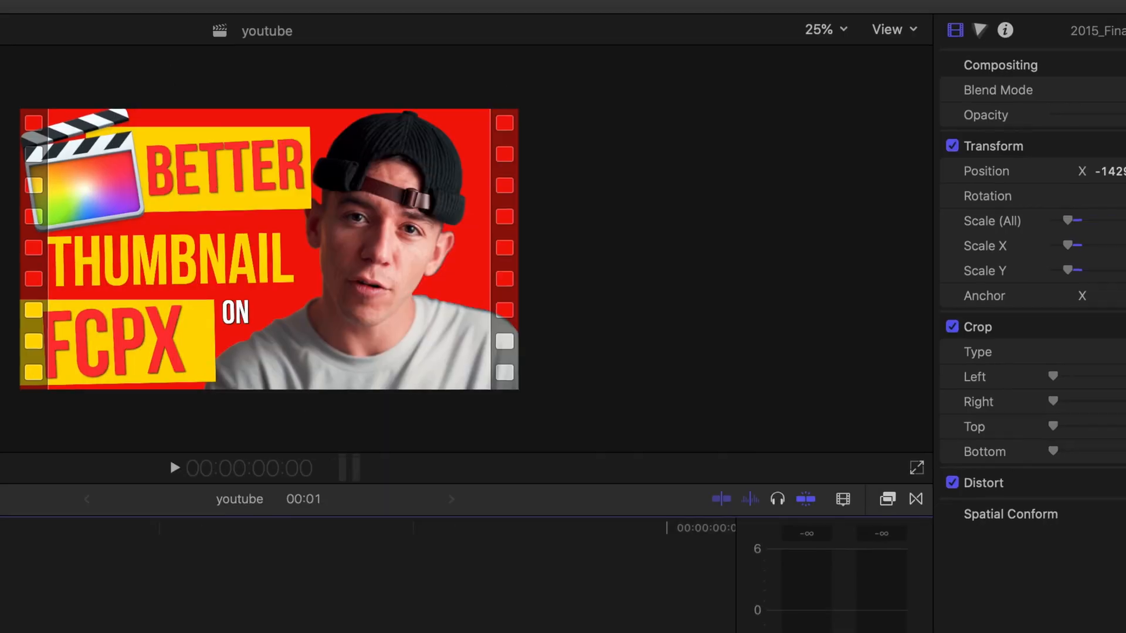
# - Share the finished thumbnail via Save Current Frame as a 3840 x 2160 TIFF
pyautogui.click(1101, 42)
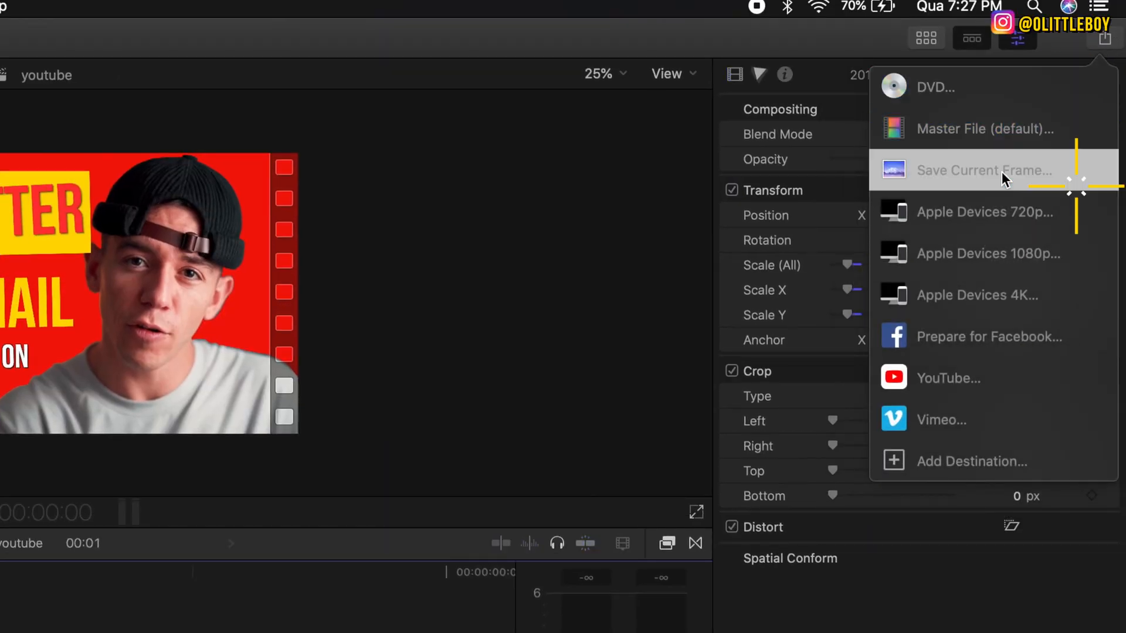
pyautogui.click(983, 170)
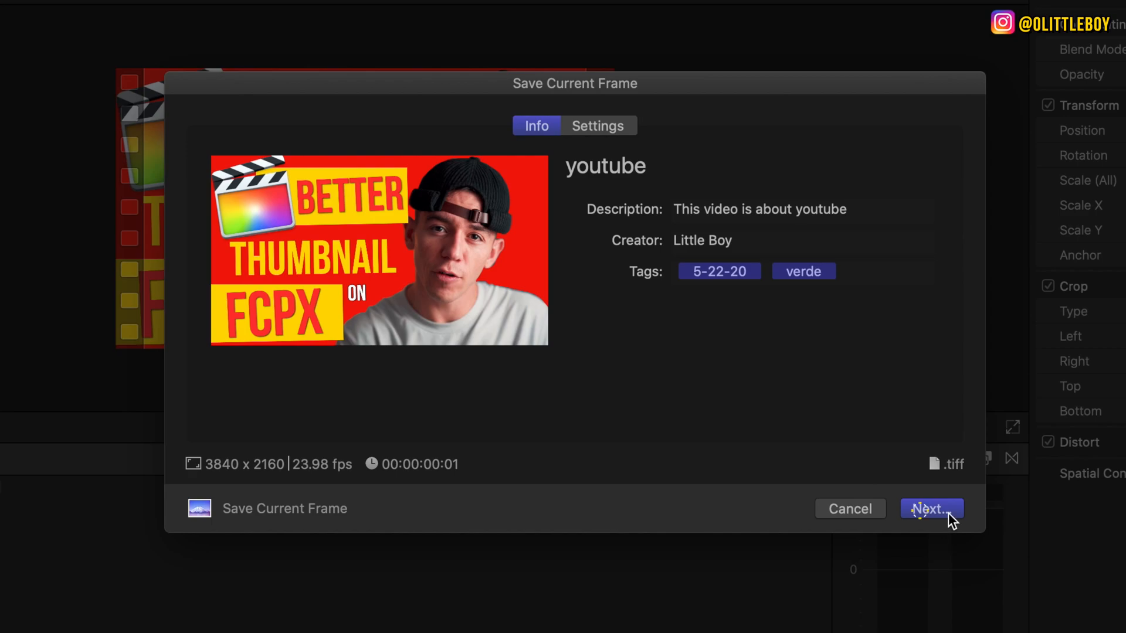